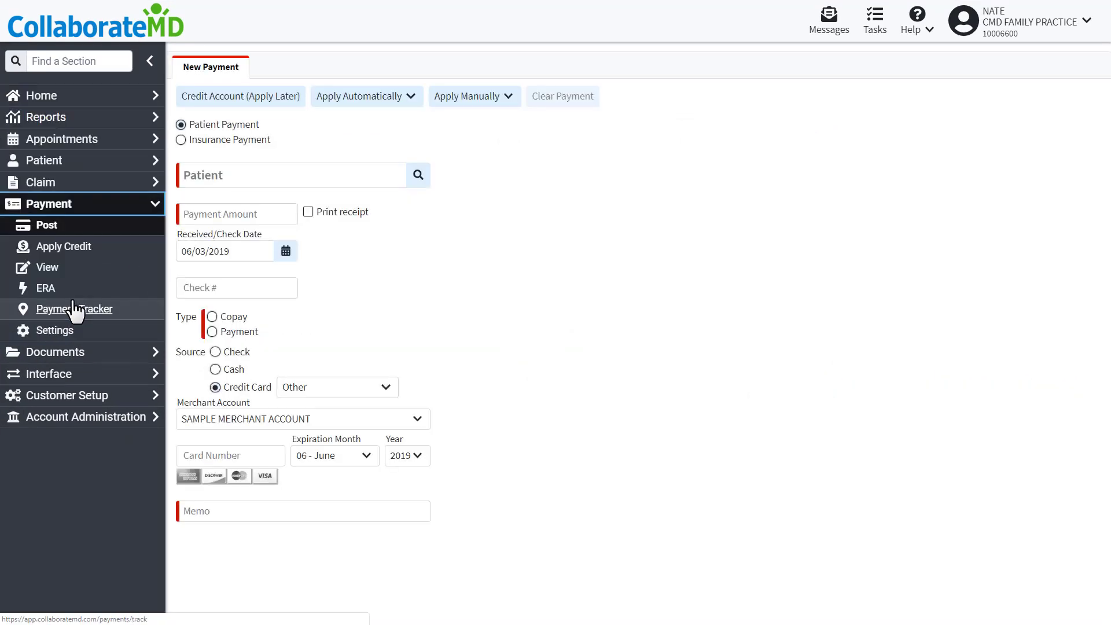
Step: Go to Payment Tracker from the Payment section of the left navigation
click(74, 309)
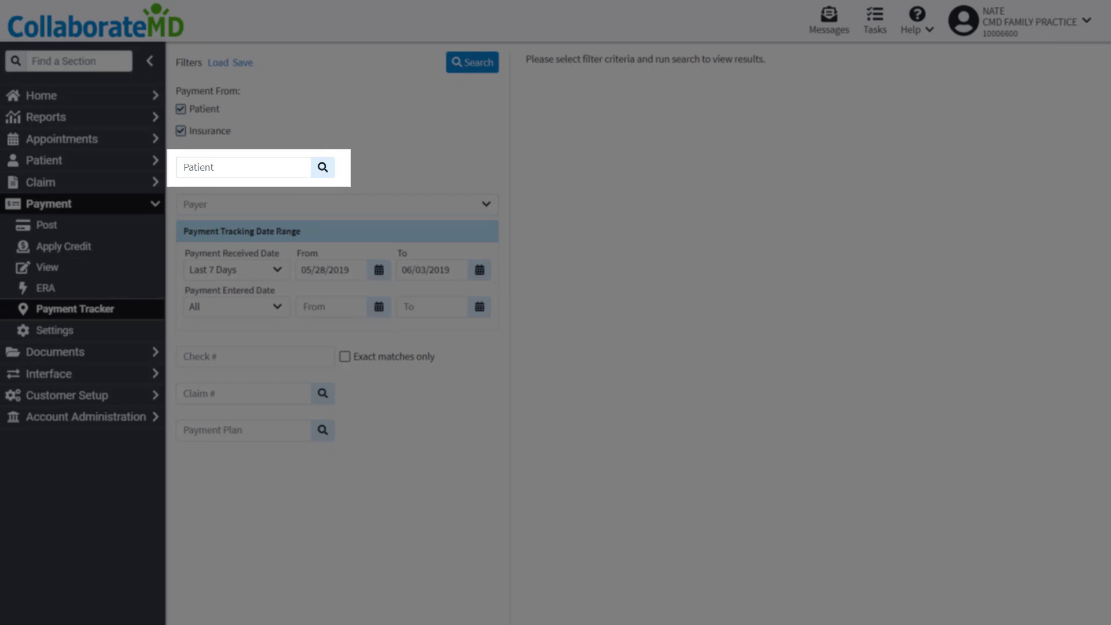
click(337, 204)
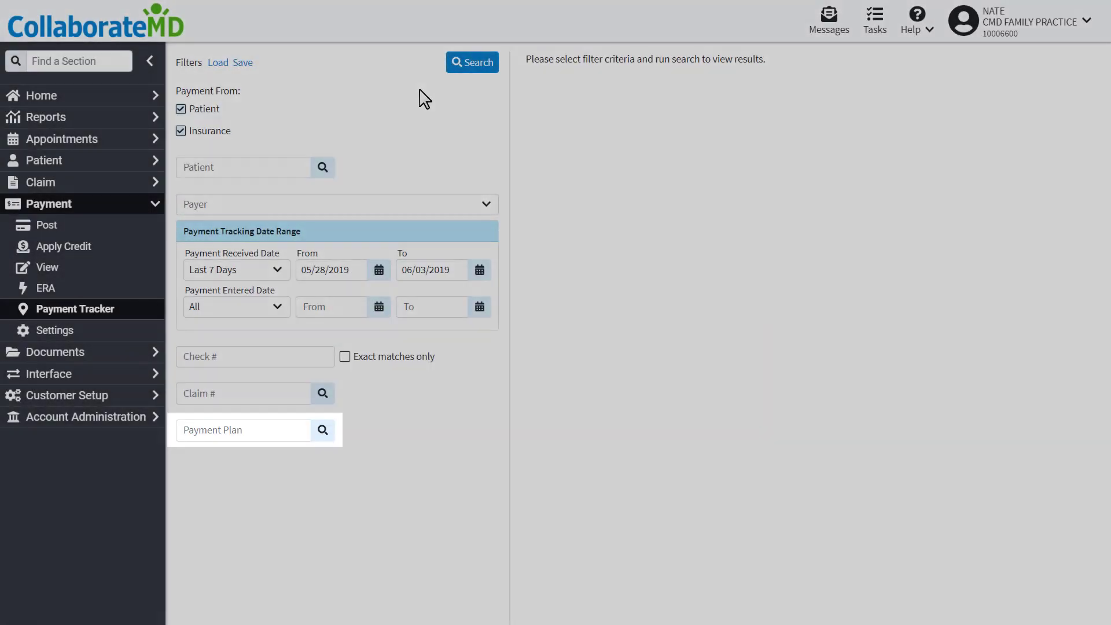
Step: Run the search to list patient and insurance payments from the last 7 days
click(473, 62)
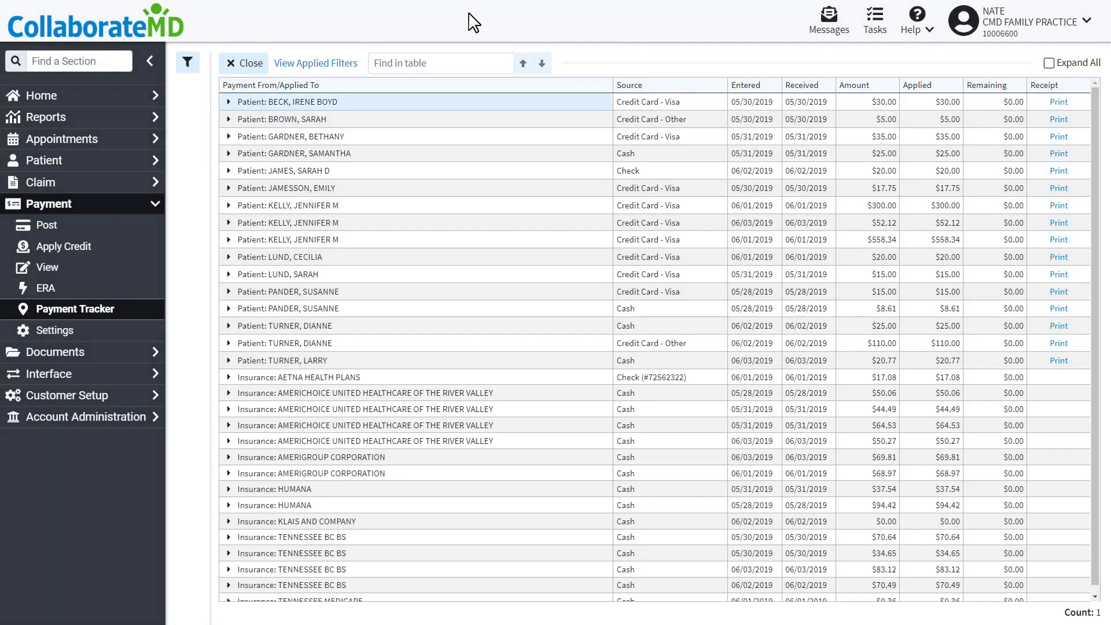
text(Larry)
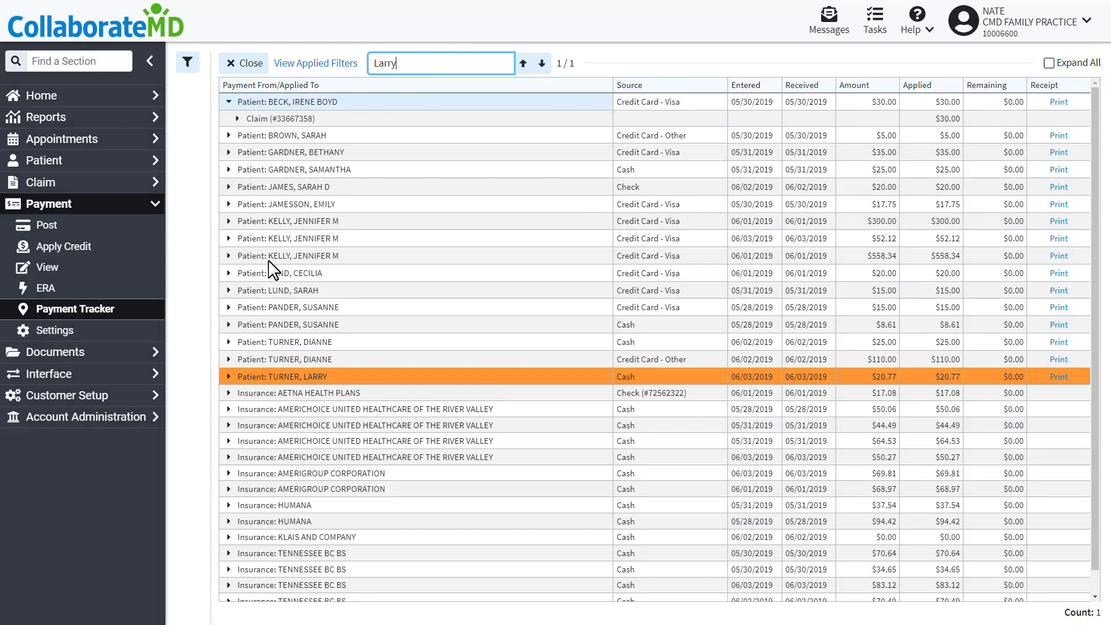
click(229, 377)
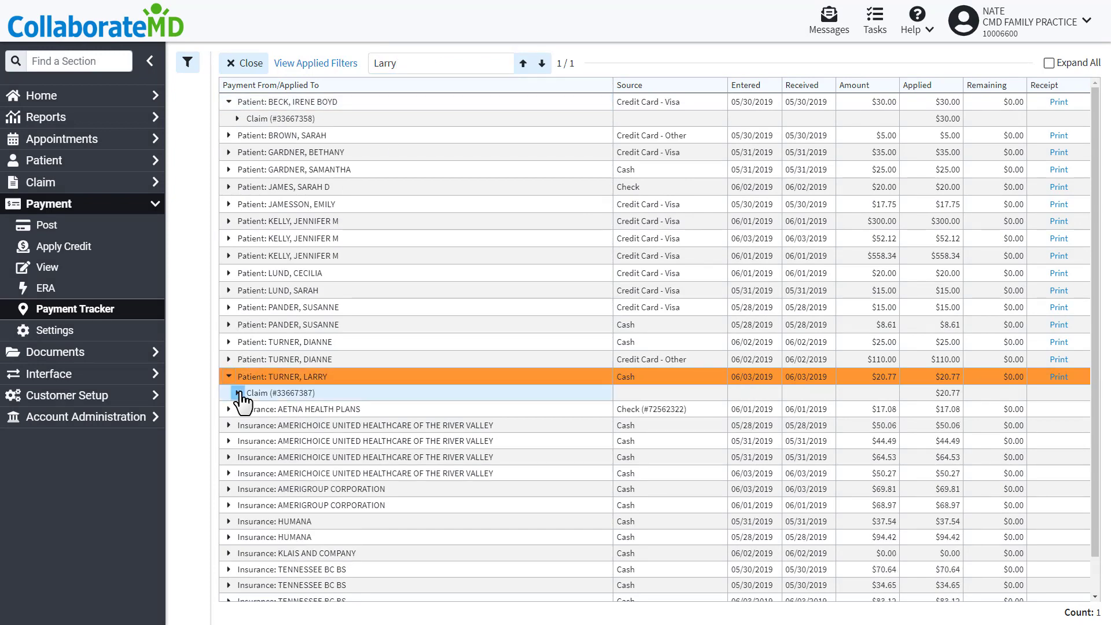
click(239, 392)
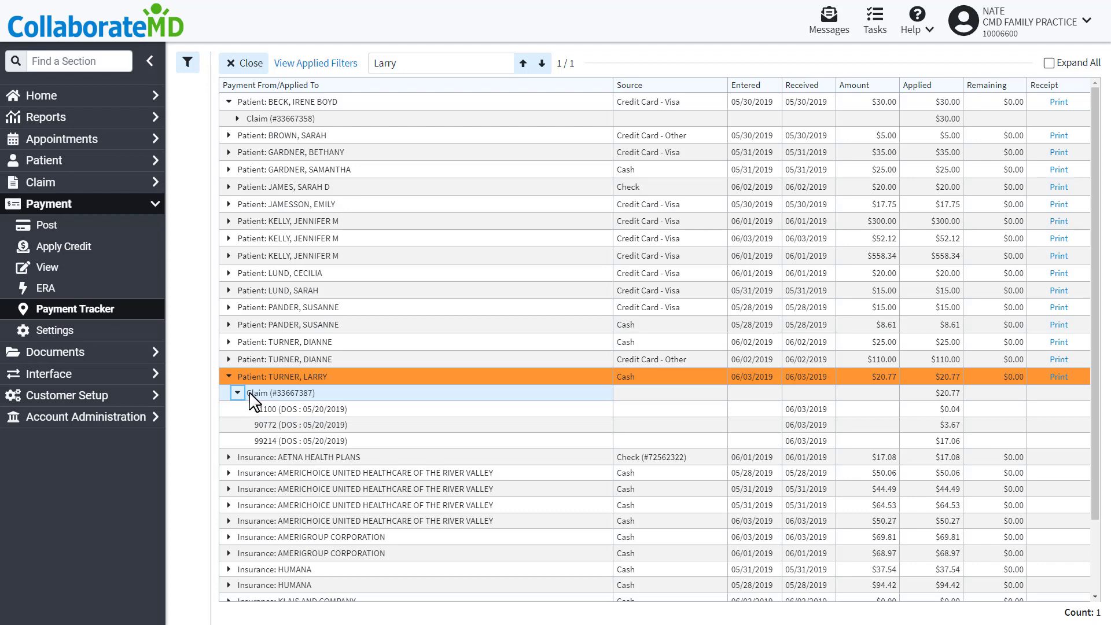
right_click(283, 392)
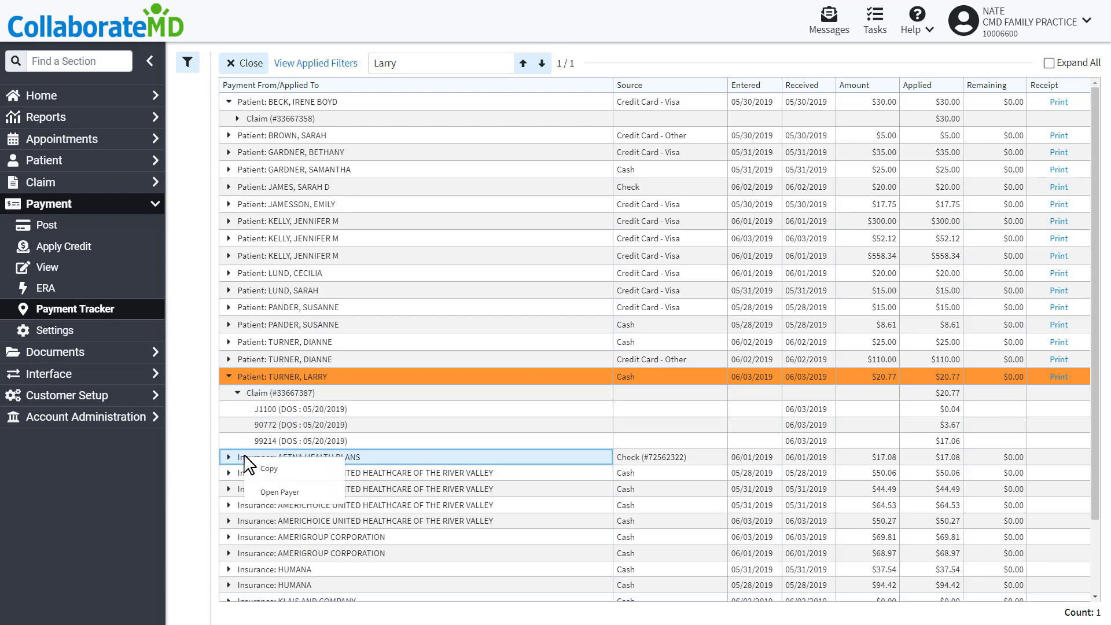
Step: Add Entered By to the visible columns via Select Columns, then head to the Knowledge Center
right_click(271, 85)
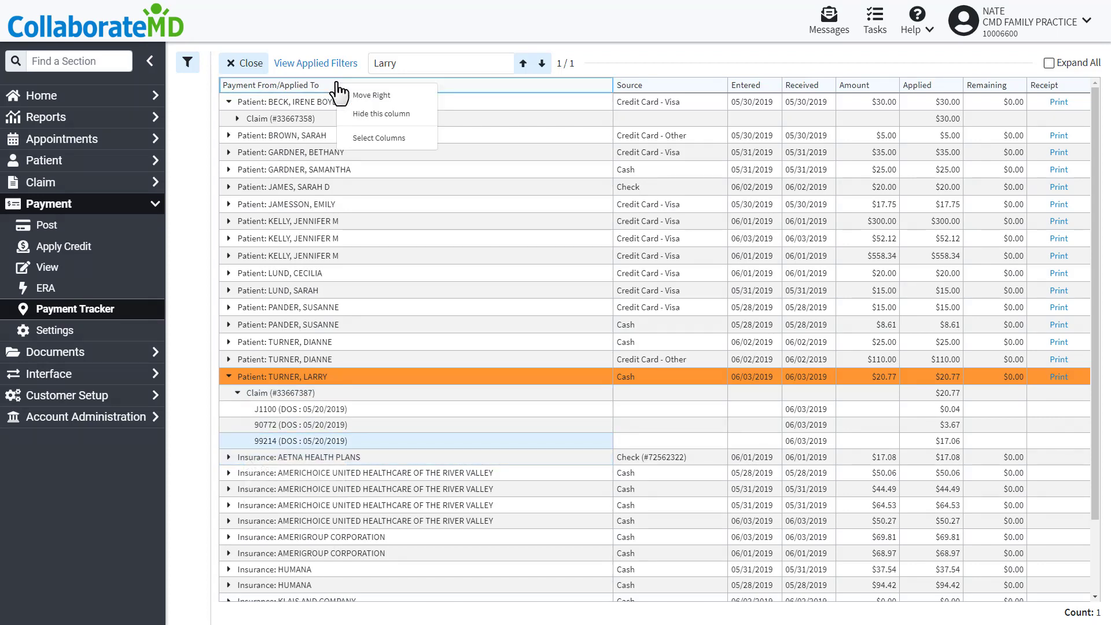
click(380, 137)
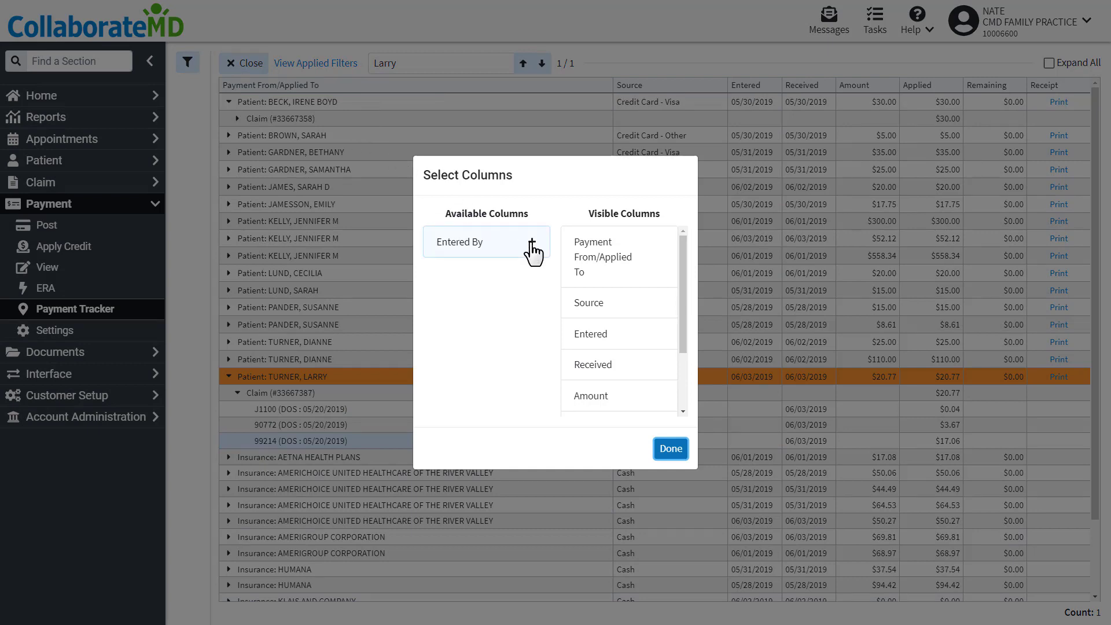
click(540, 247)
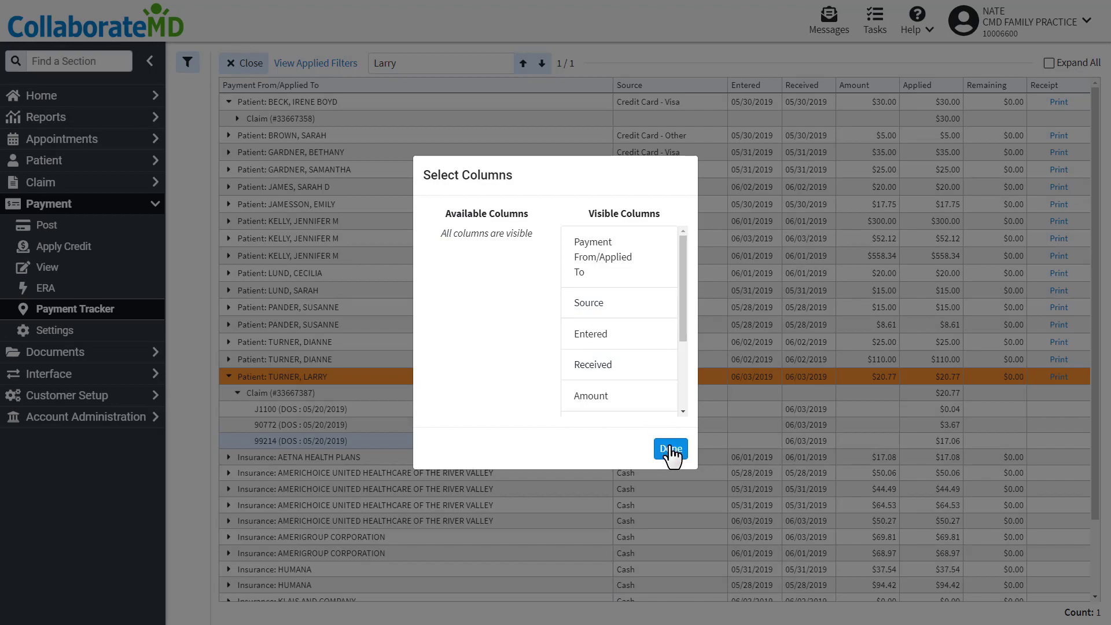
click(670, 449)
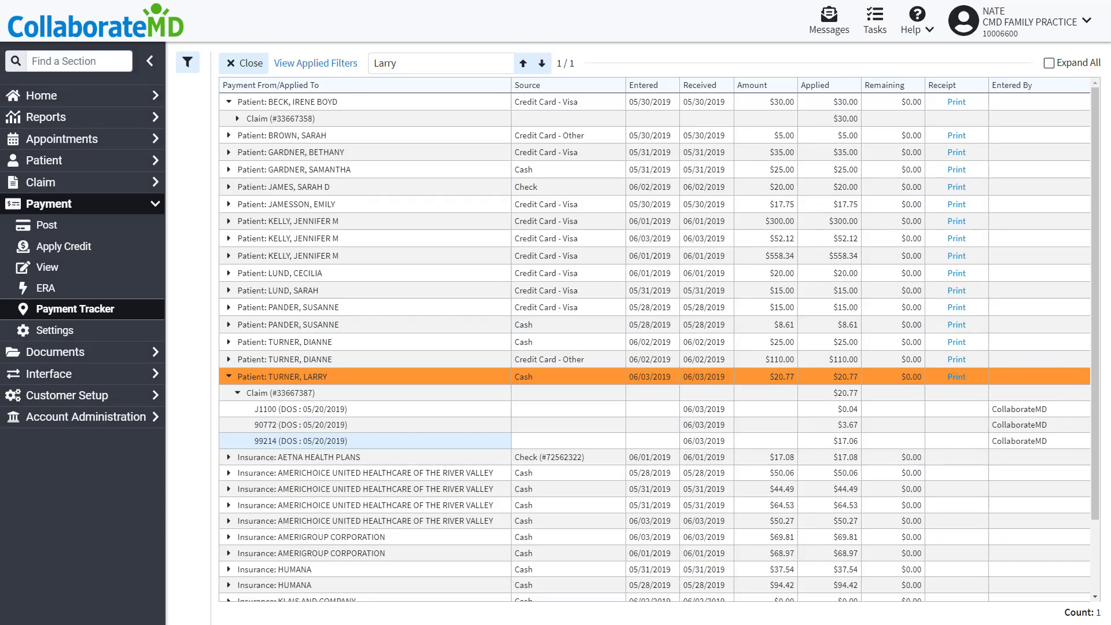
click(914, 20)
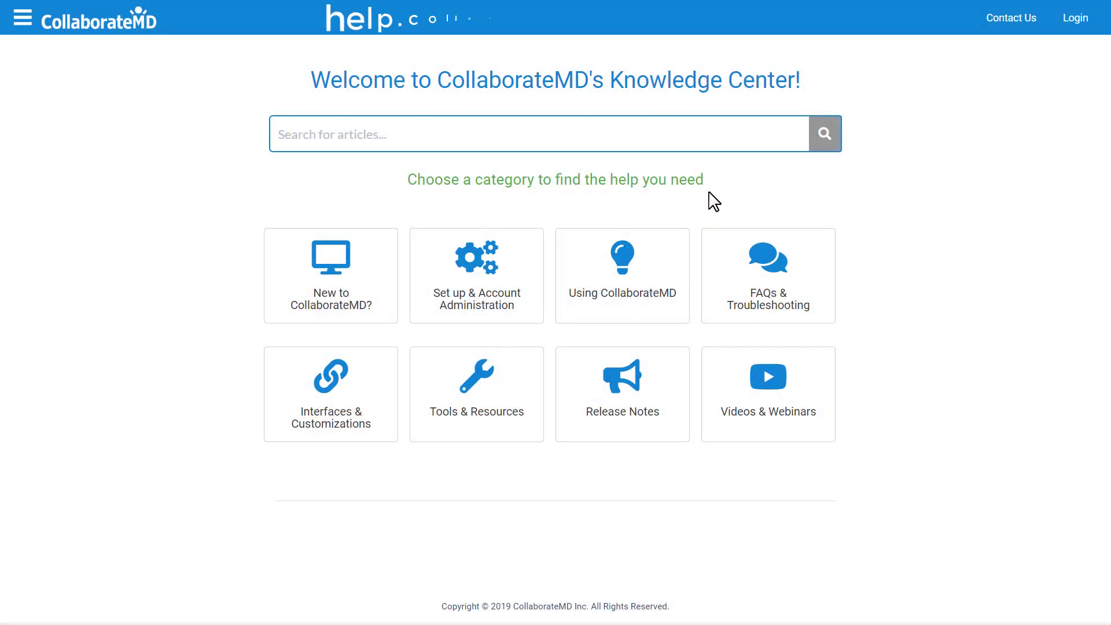
Step: Open Using CollaborateMD and its Payment help article category
click(622, 276)
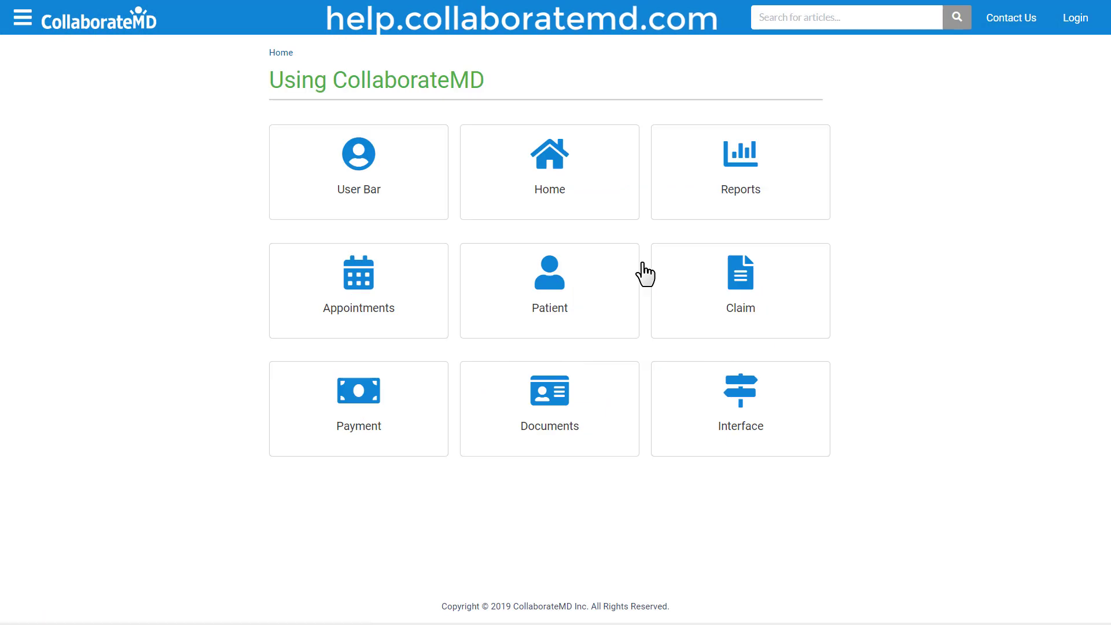
mouse_move(359, 393)
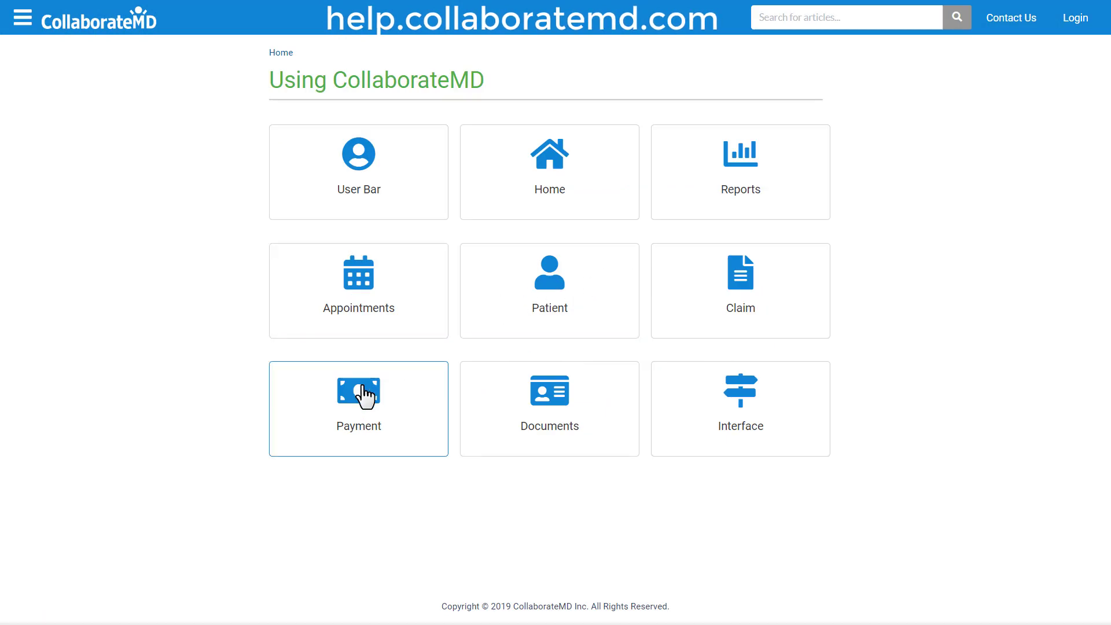
click(358, 409)
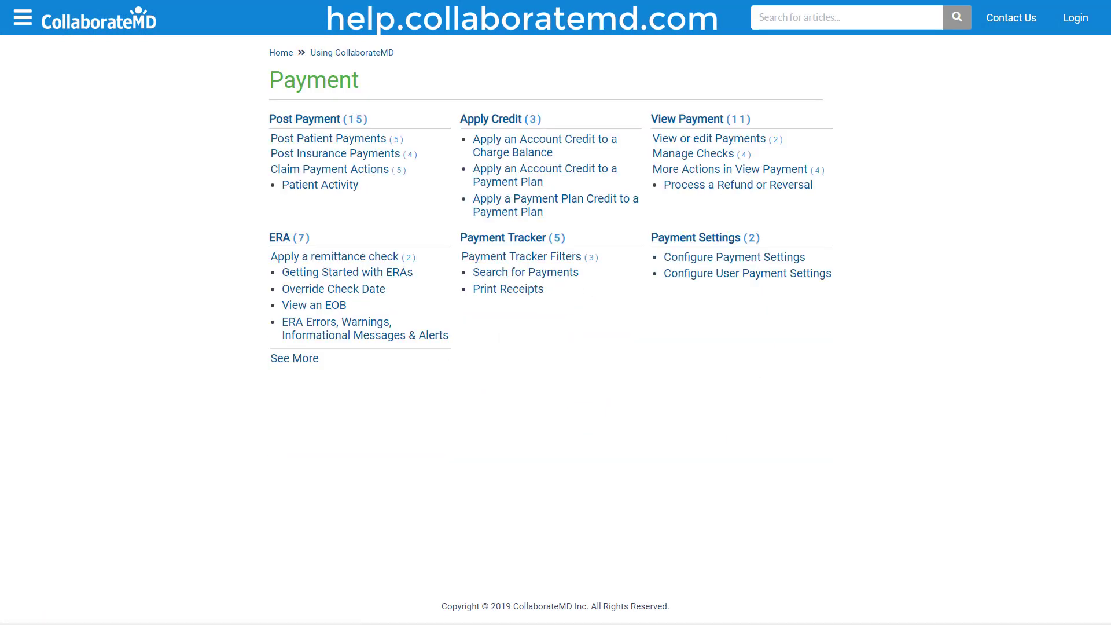